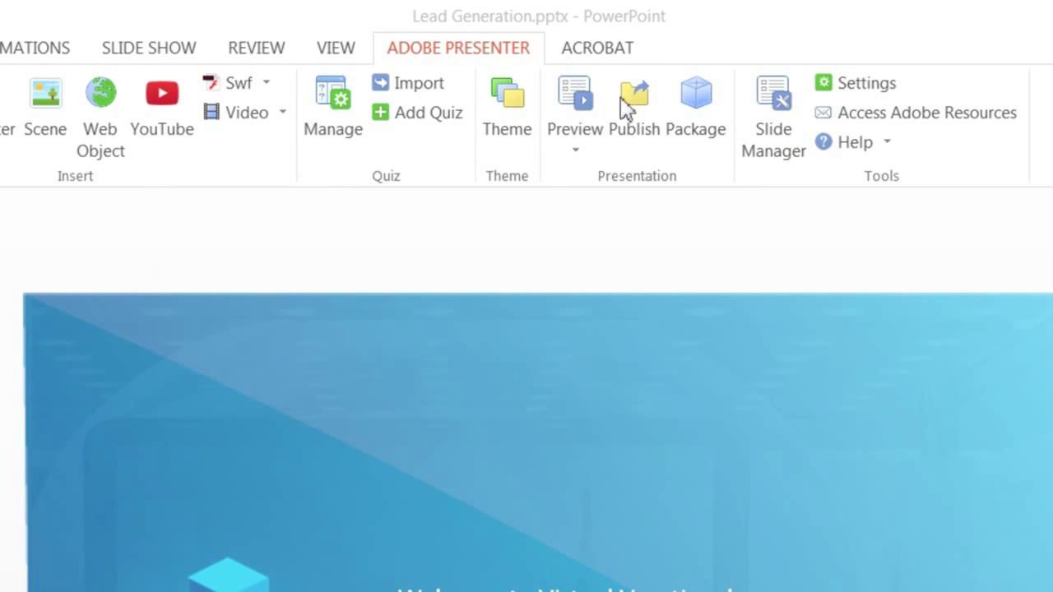
# Choose Adobe Captivate Prime as the publish destination and select Setup/Retrieve Account
pyautogui.click(633, 107)
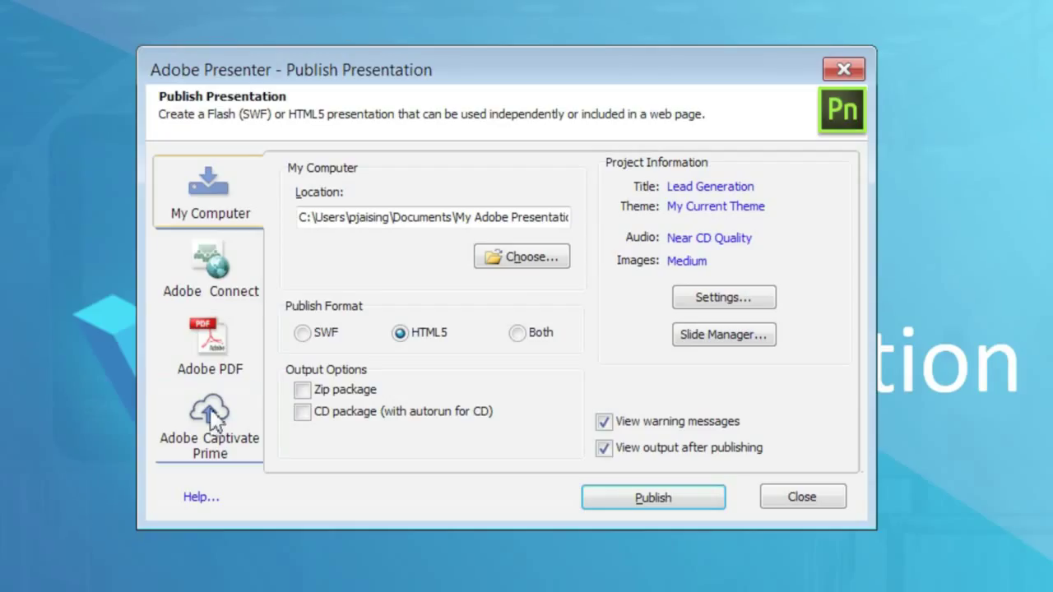
pyautogui.click(209, 425)
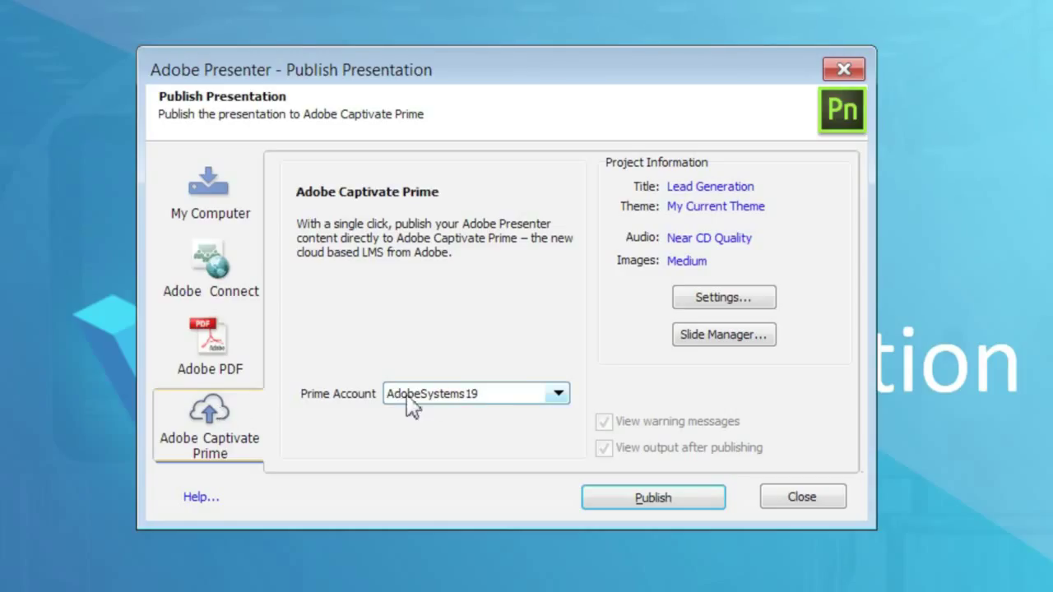
pyautogui.moveTo(517, 400)
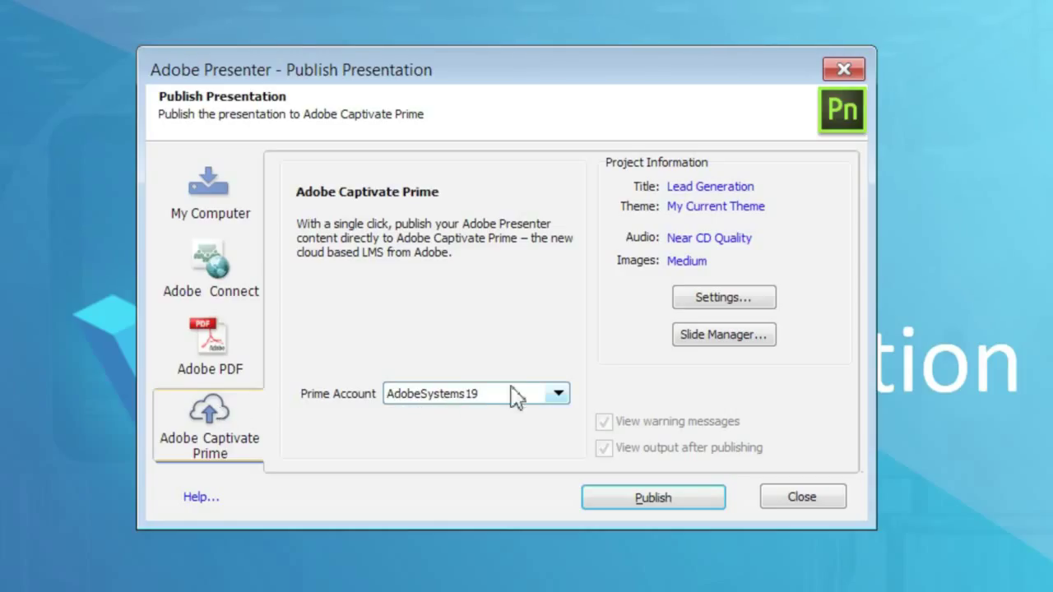
pyautogui.click(556, 393)
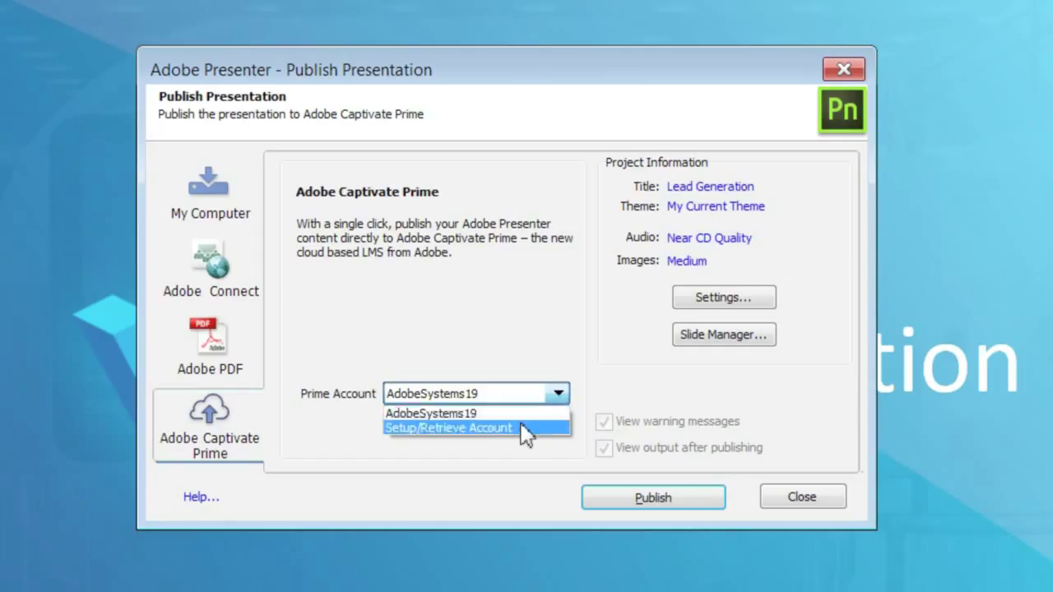
pyautogui.moveTo(526, 419)
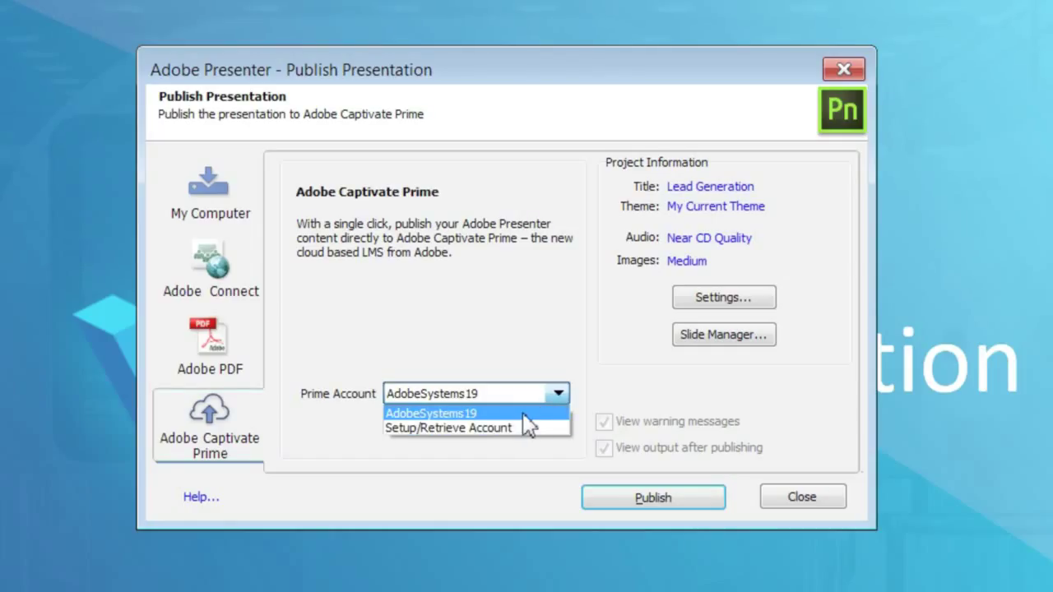
pyautogui.moveTo(451, 428)
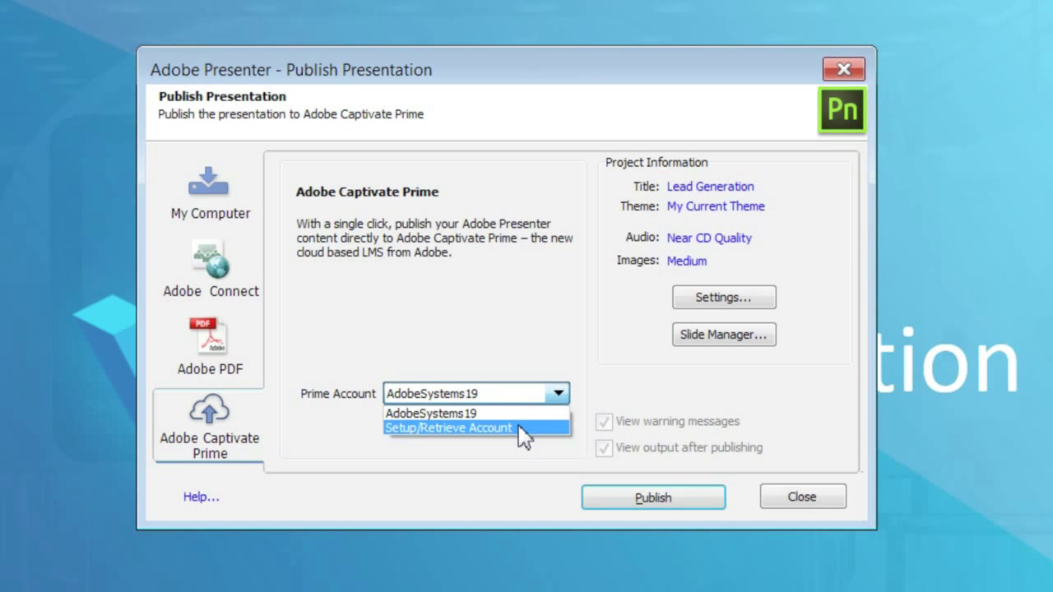
pyautogui.click(448, 427)
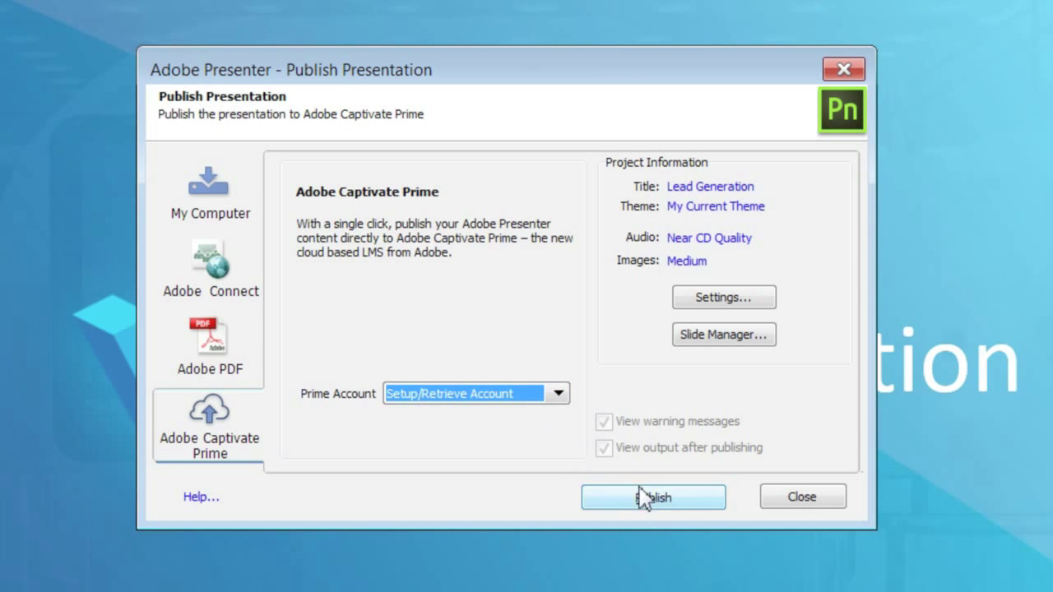
pyautogui.click(652, 497)
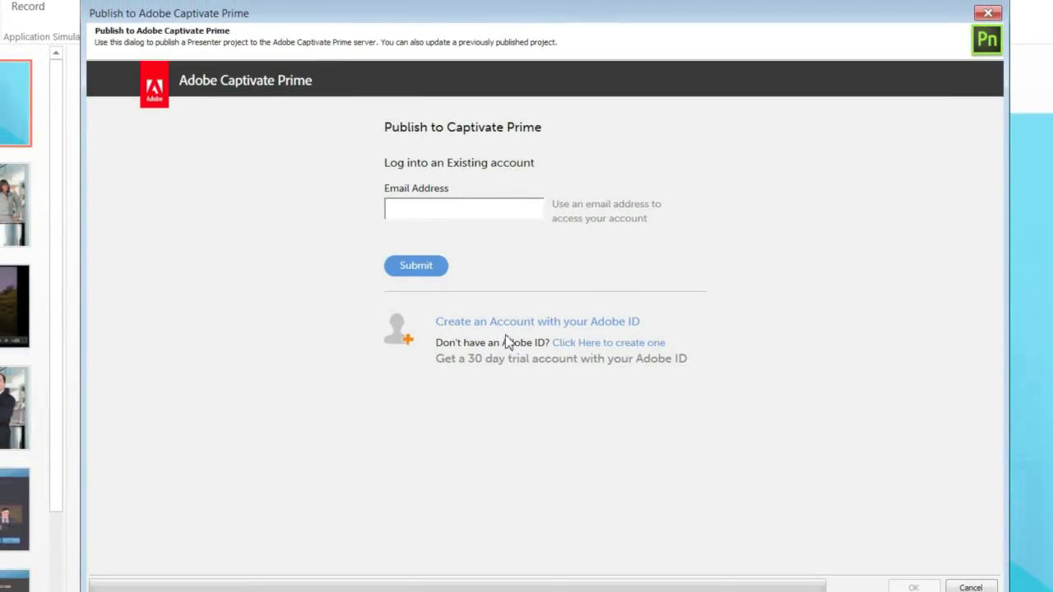
pyautogui.click(464, 207)
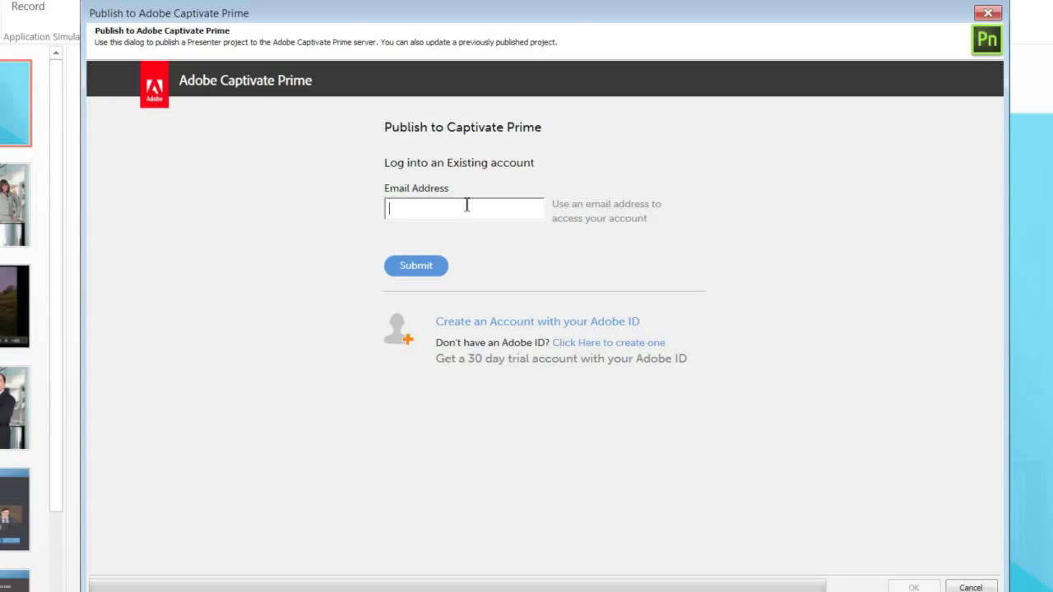
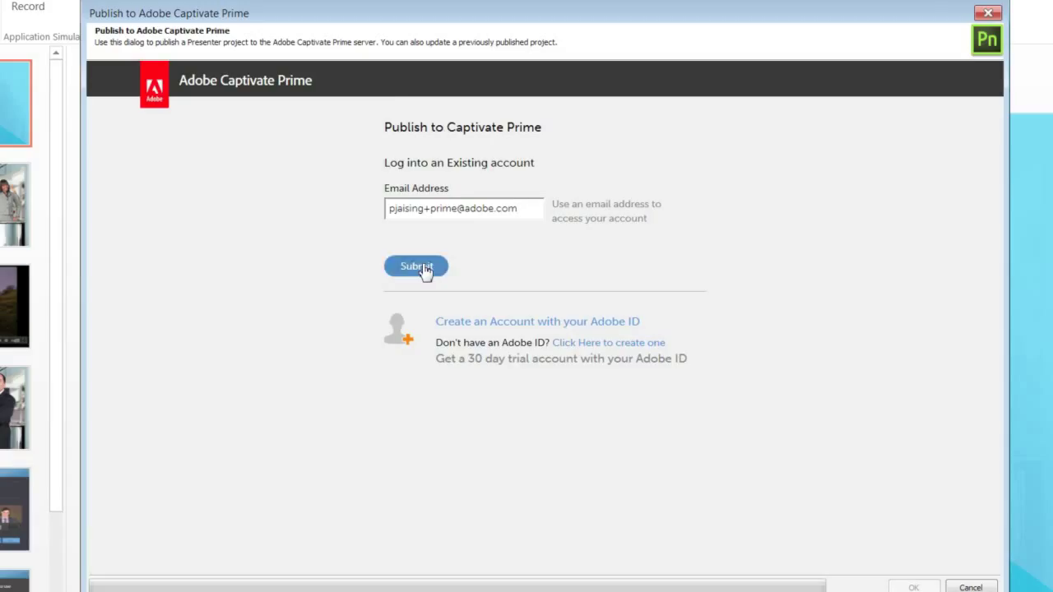
pyautogui.click(415, 267)
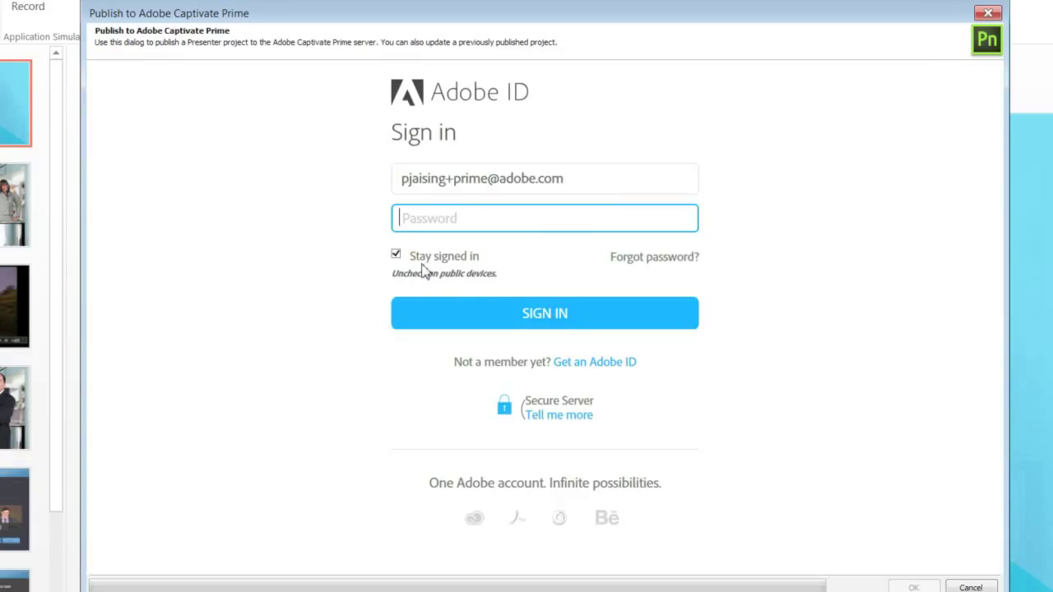
pyautogui.click(544, 312)
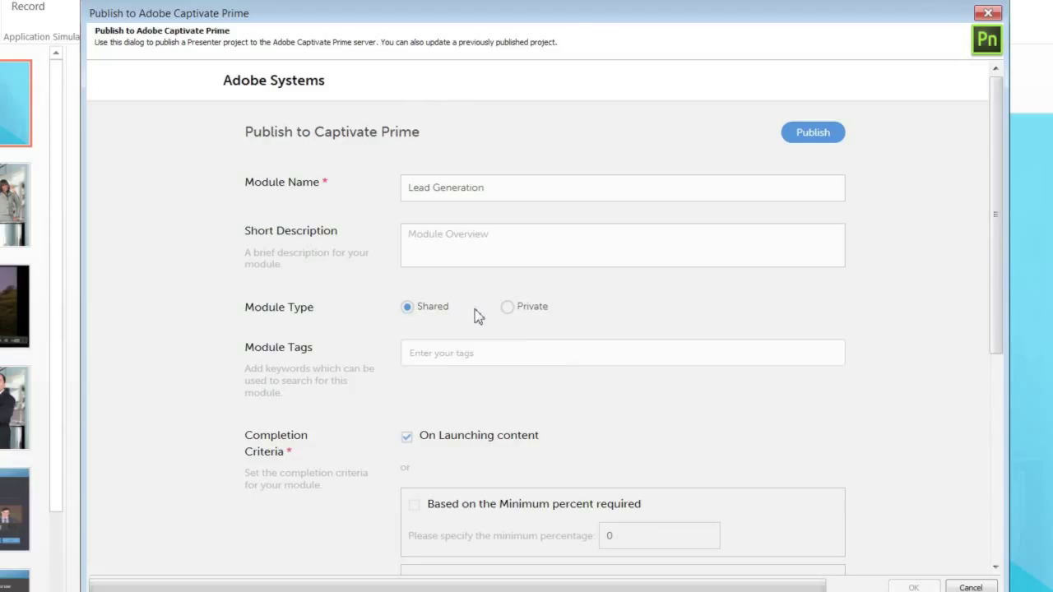
# Upload the Lead Generation module and go to the Captivate Prime website
pyautogui.click(813, 132)
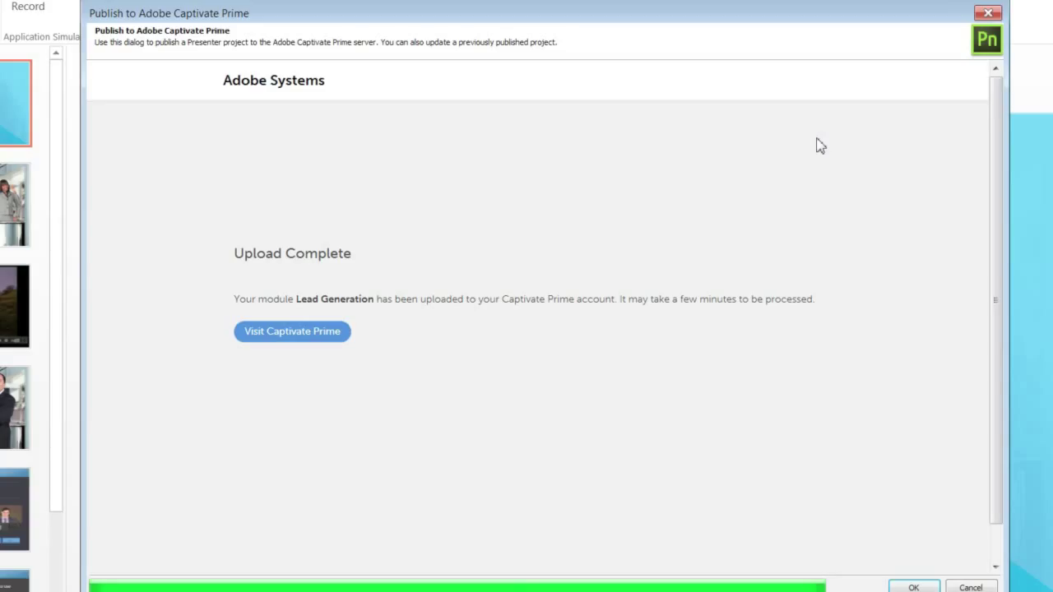
pyautogui.moveTo(389, 260)
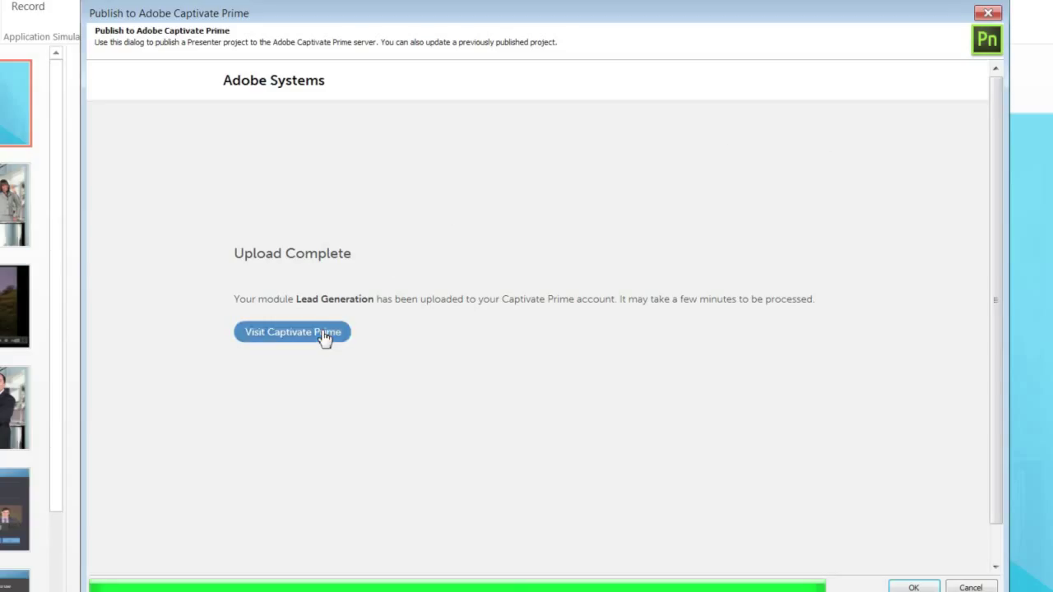
pyautogui.click(293, 332)
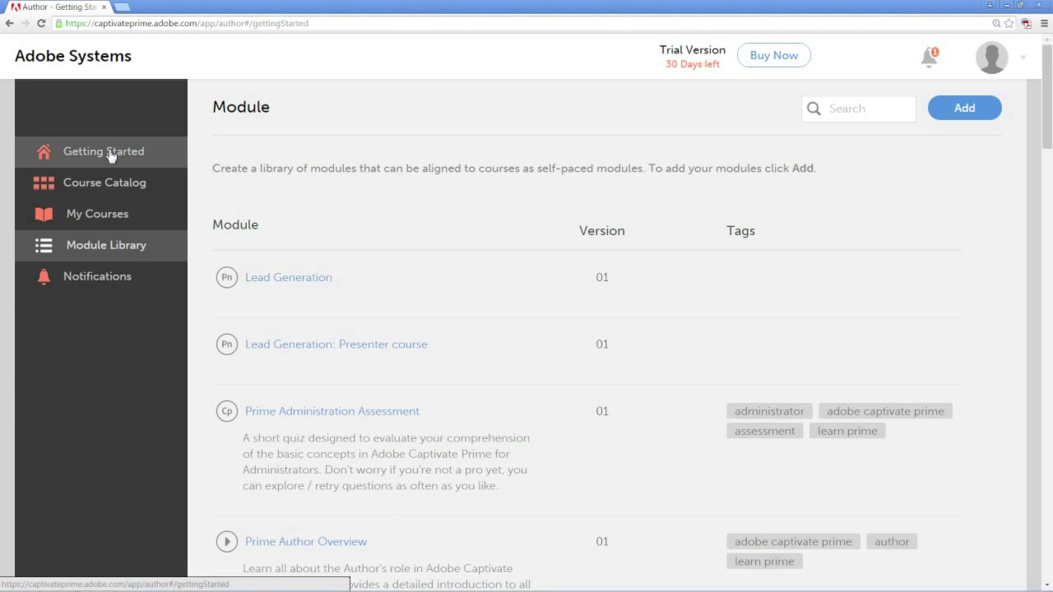
# Create a course named 'Presenter Course', add content modules, and save it
pyautogui.click(102, 152)
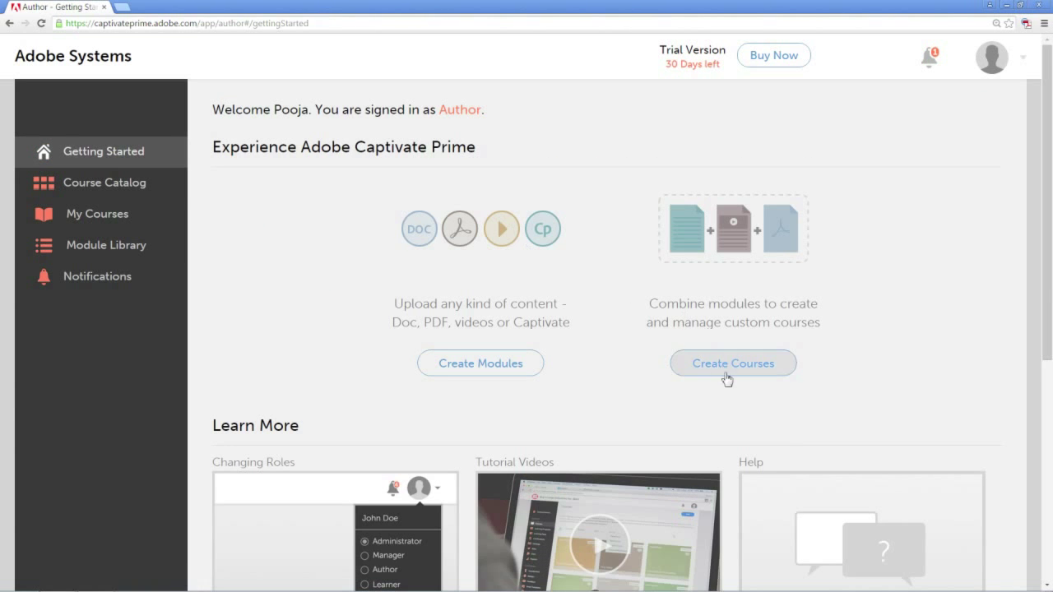
pyautogui.click(732, 363)
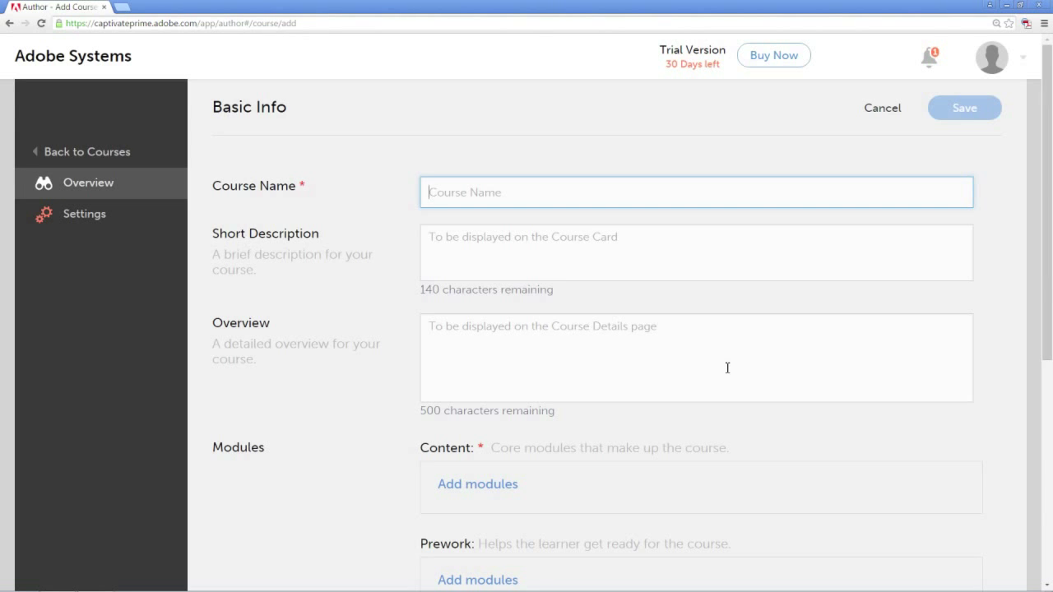
pyautogui.write('Presenter Course')
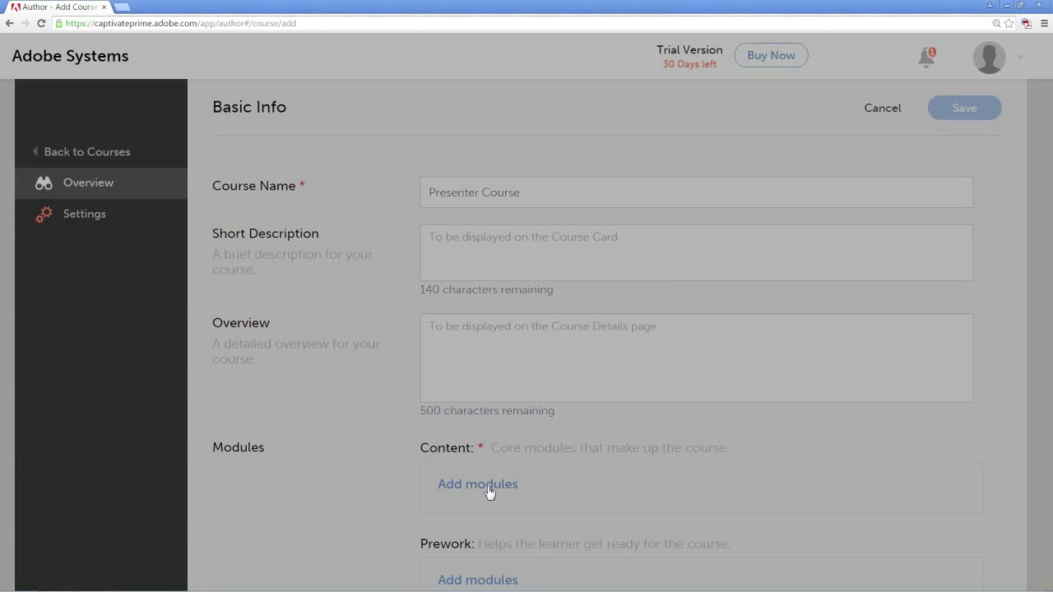
pyautogui.click(477, 484)
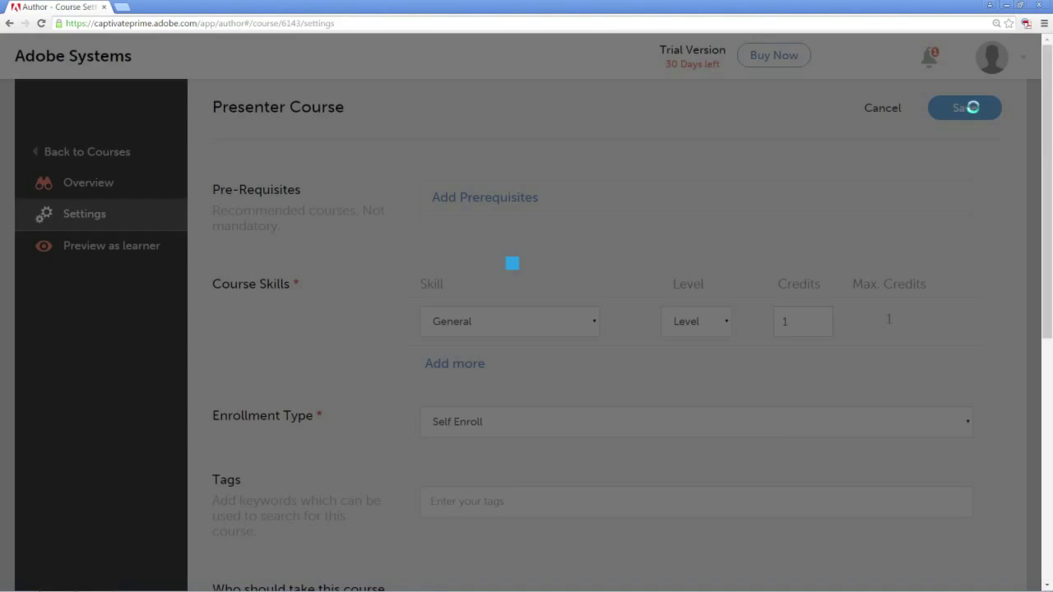
pyautogui.click(964, 107)
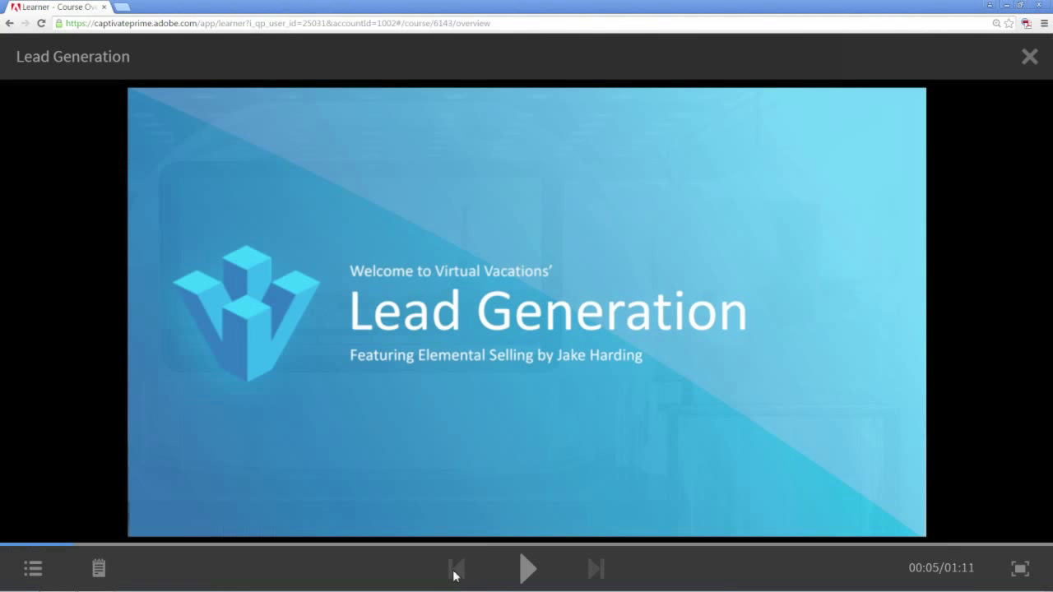
pyautogui.moveTo(501, 569)
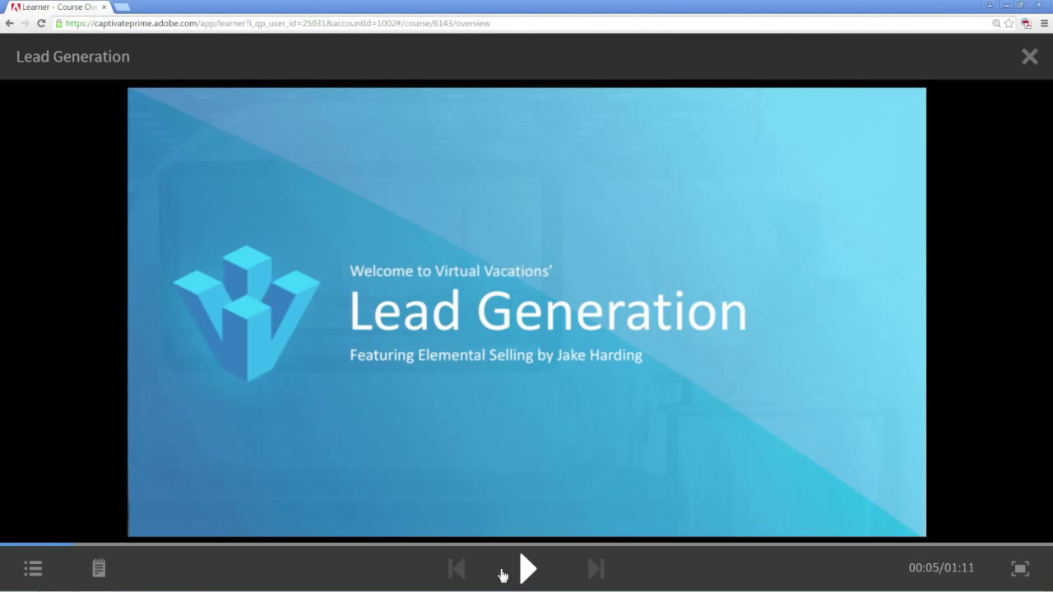
# Start playback of Lead Generation in the learner preview player
pyautogui.click(526, 569)
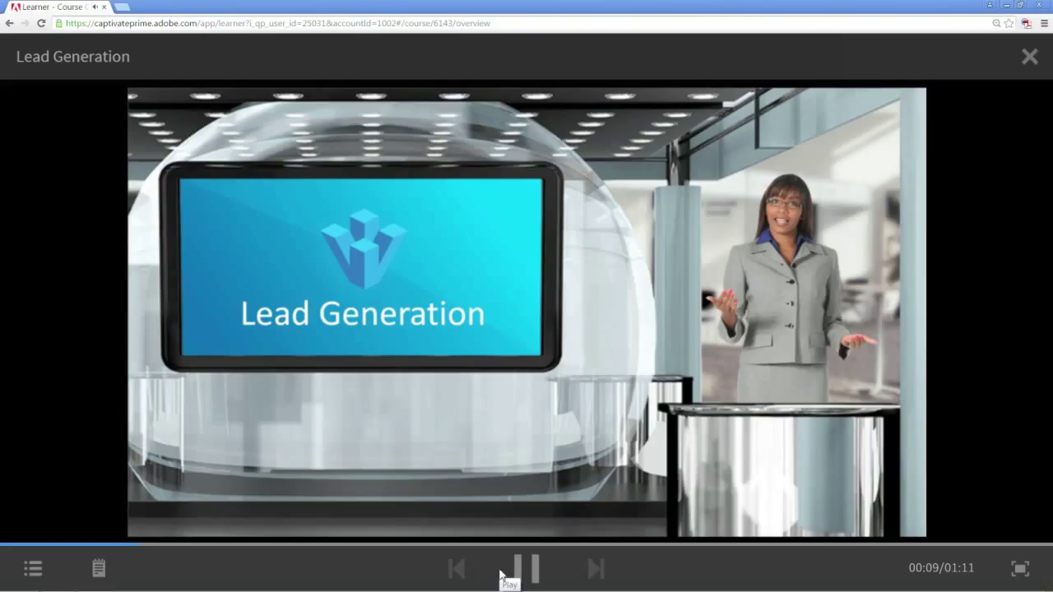